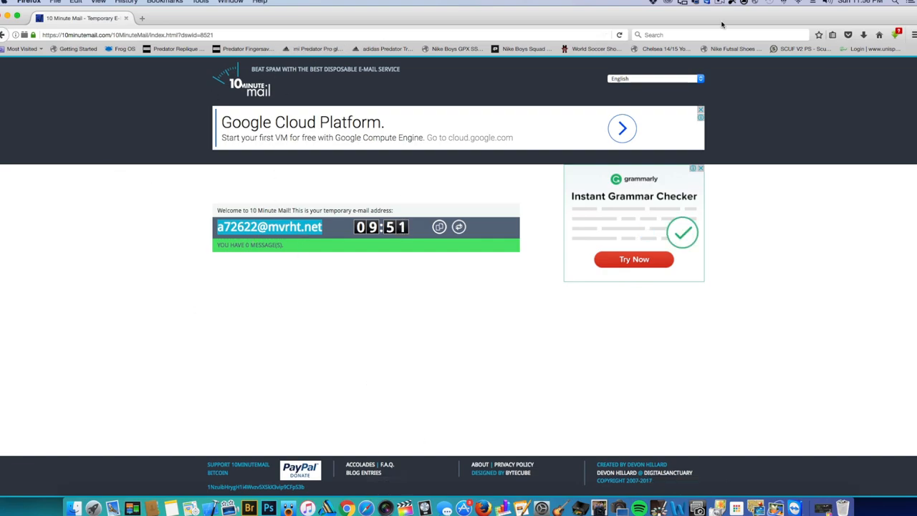
pyautogui.moveTo(862, 98)
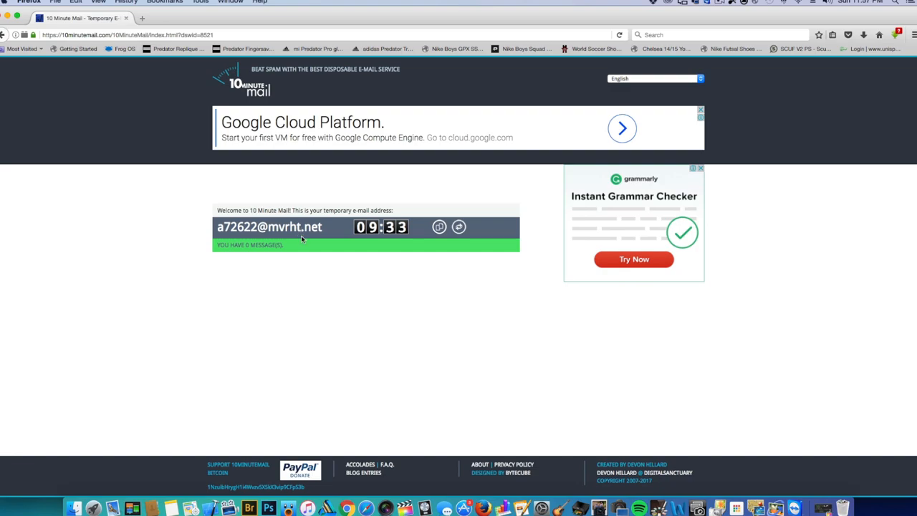
pyautogui.moveTo(333, 281)
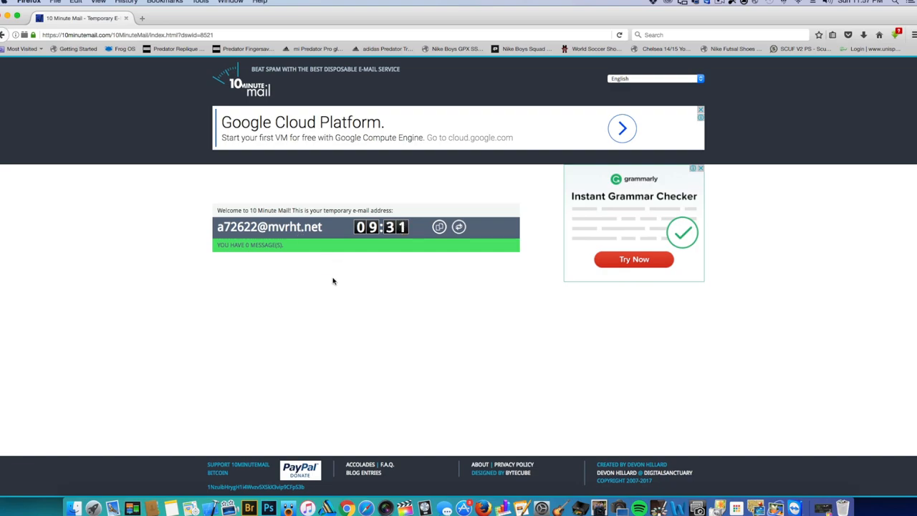
pyautogui.moveTo(547, 318)
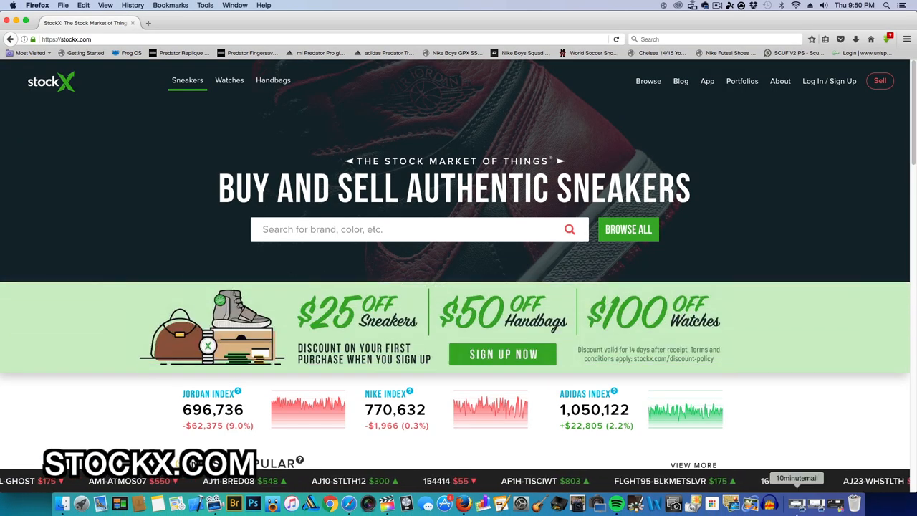
# Scroll through the Yeezy Boost 350 V2 Cream White page to review its $505 sale, $465 ask and $625 bid.
pyautogui.scroll(-3)
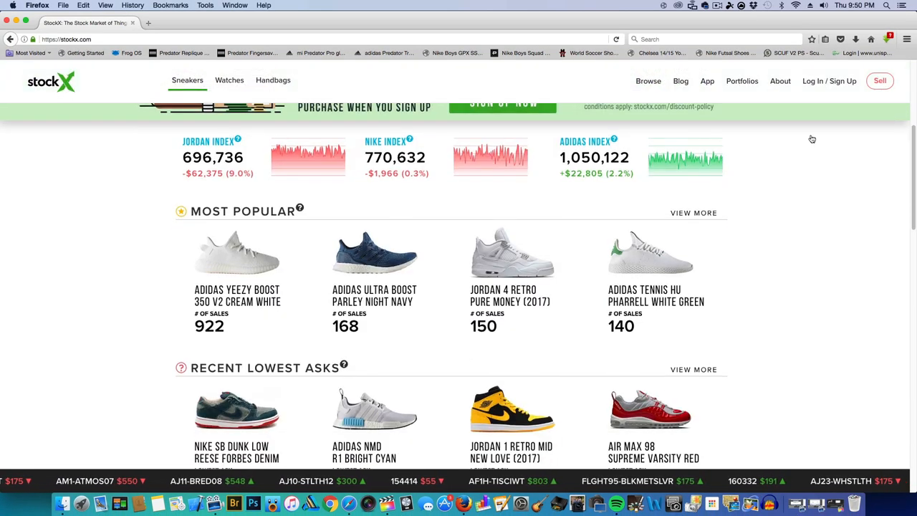
pyautogui.scroll(-3)
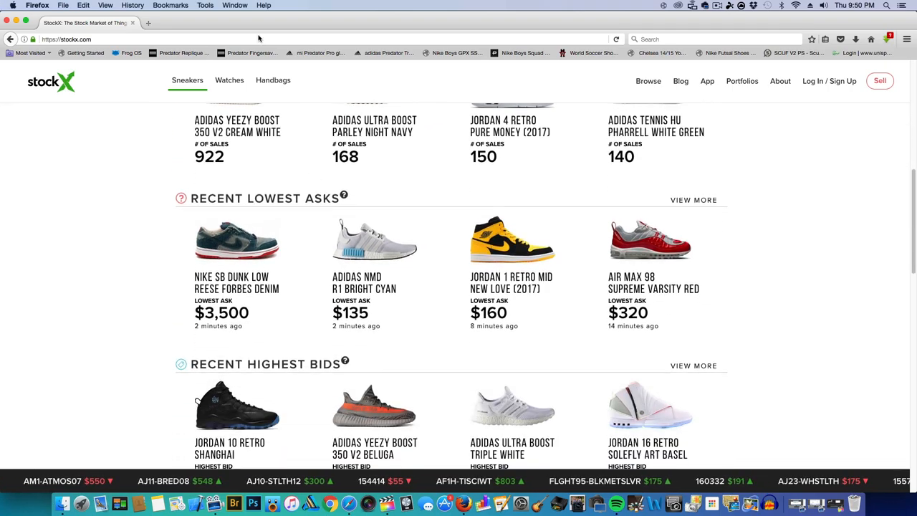
pyautogui.scroll(-3)
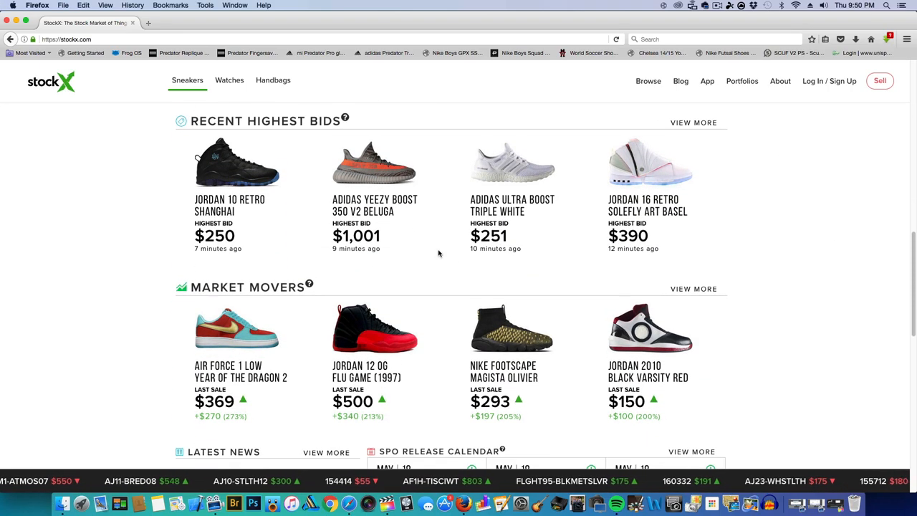
pyautogui.scroll(-3)
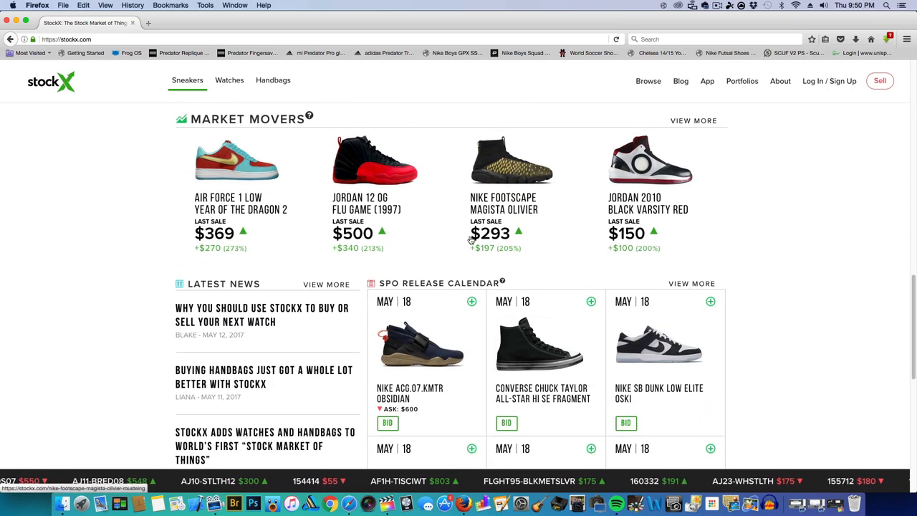
pyautogui.scroll(-3)
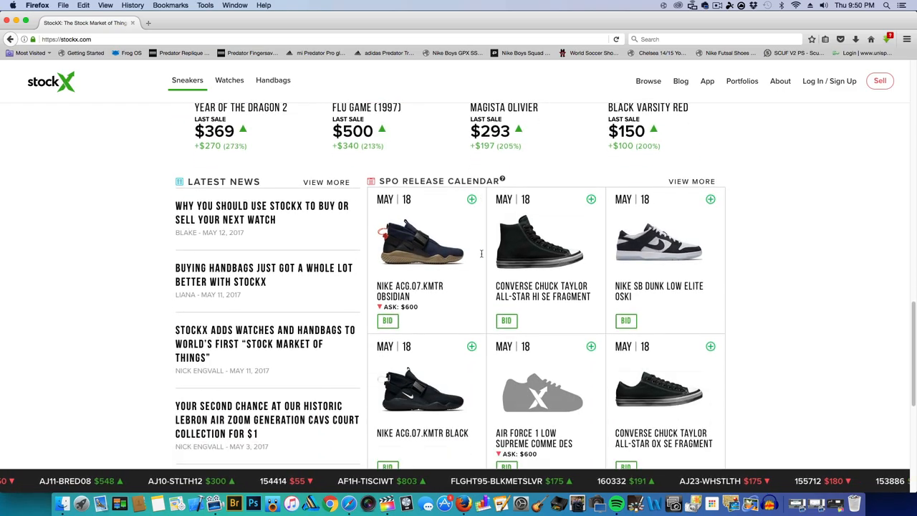
pyautogui.scroll(-3)
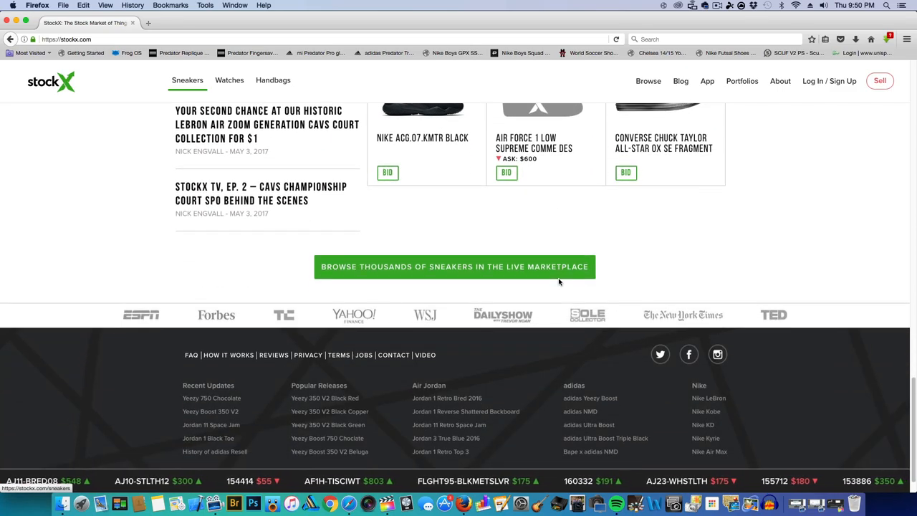
pyautogui.scroll(3)
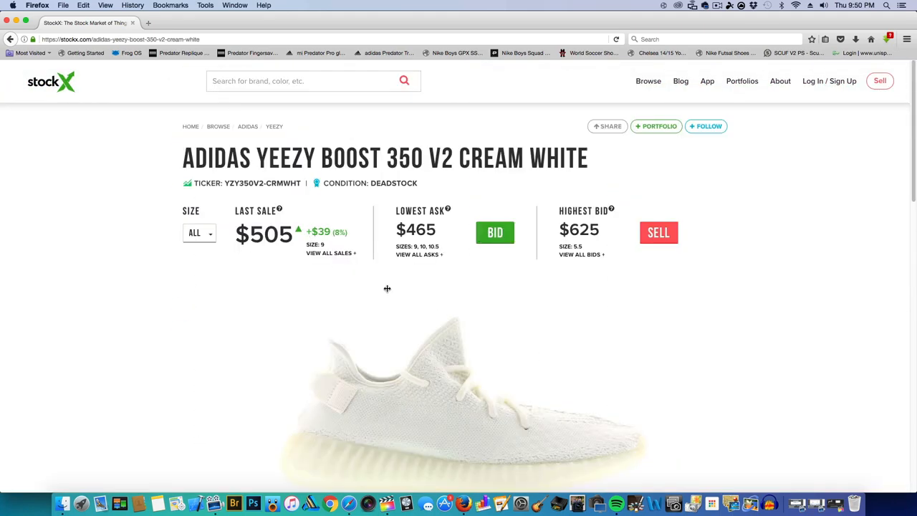
pyautogui.scroll(-3)
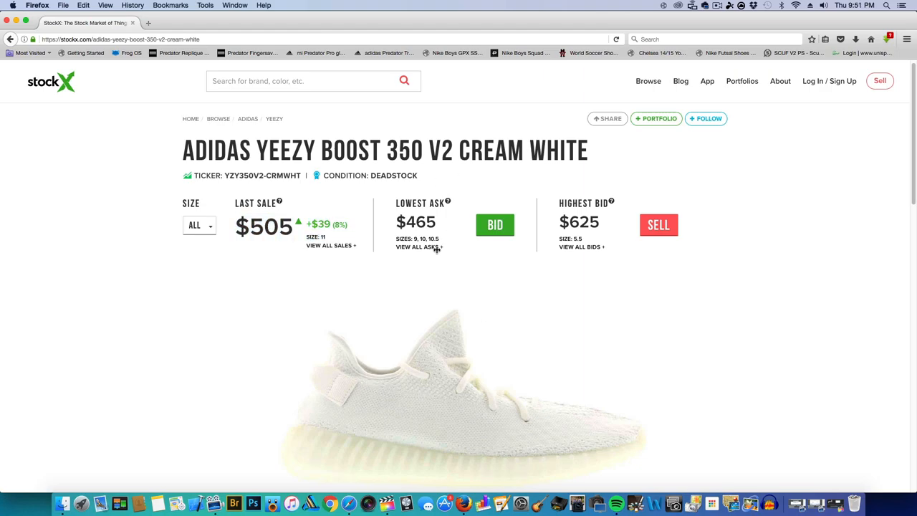
pyautogui.moveTo(444, 268)
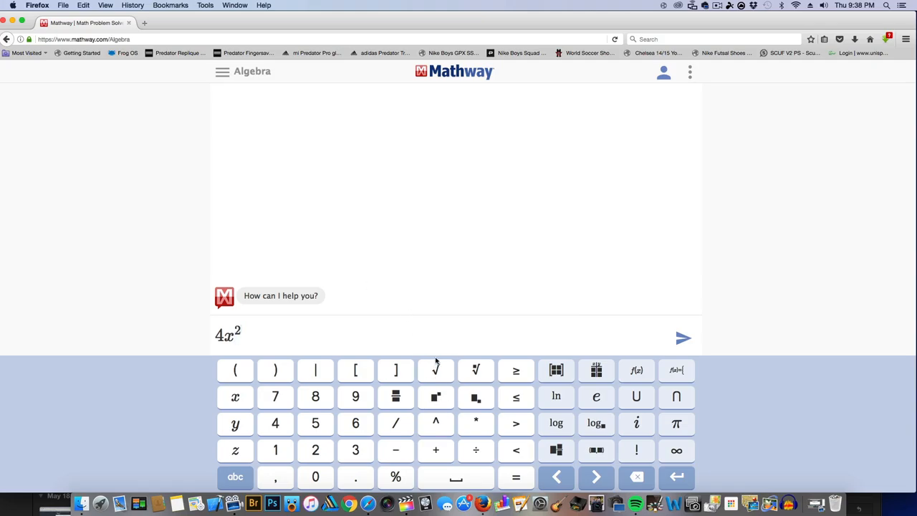
# Finish entering 4x² − 25x + 21 and submit it to the Mathway solver.
pyautogui.click(395, 449)
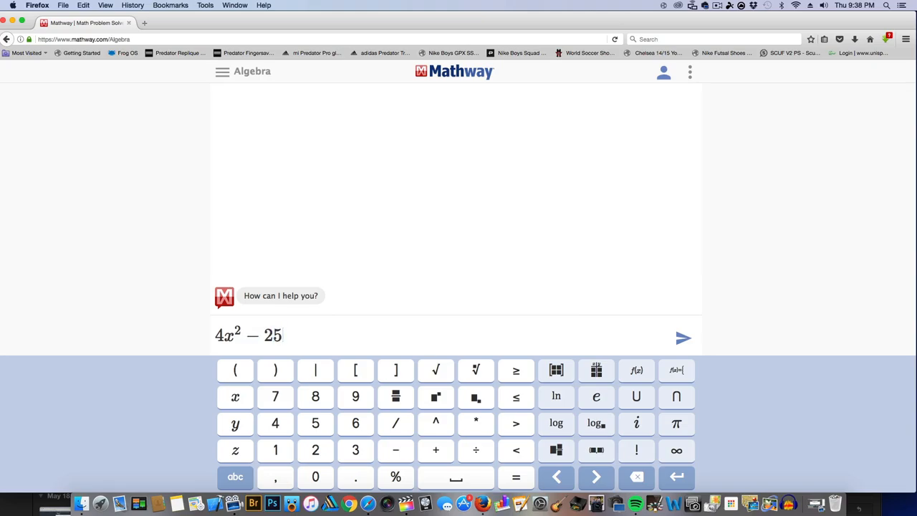
pyautogui.click(235, 396)
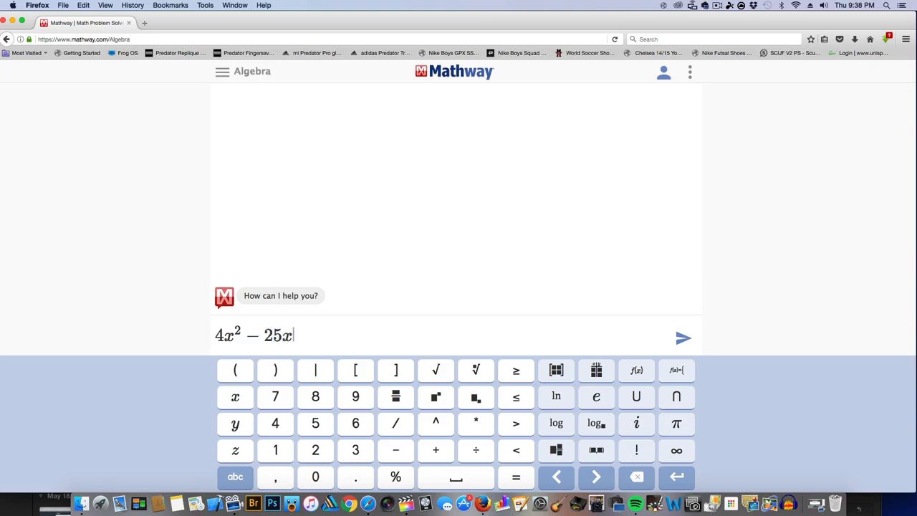
pyautogui.write('+21')
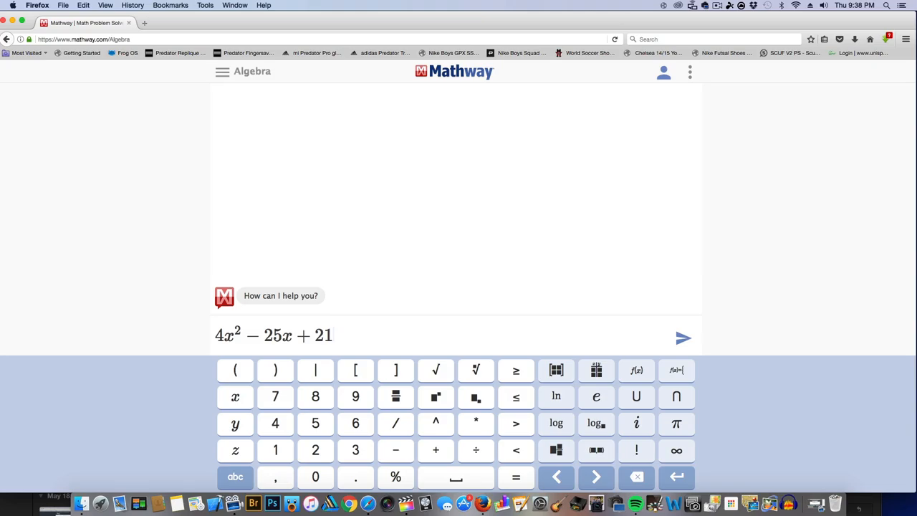
pyautogui.moveTo(681, 338)
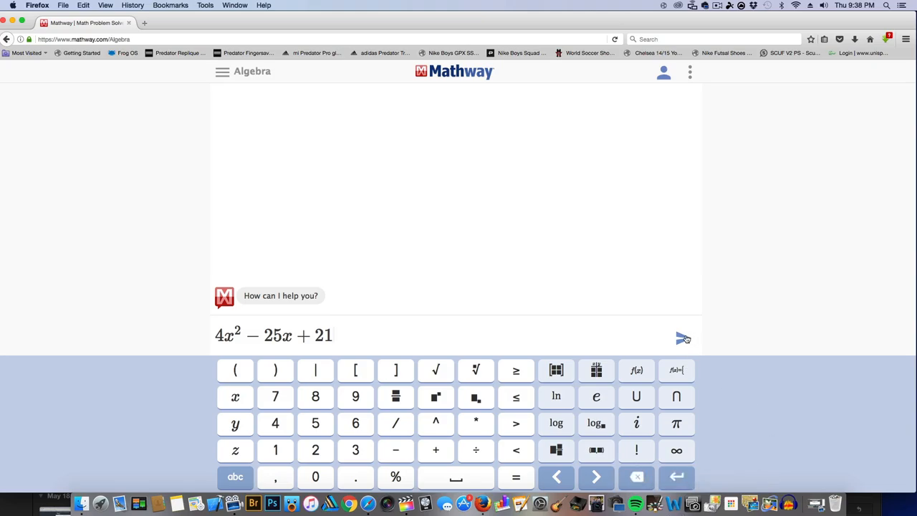
pyautogui.click(682, 338)
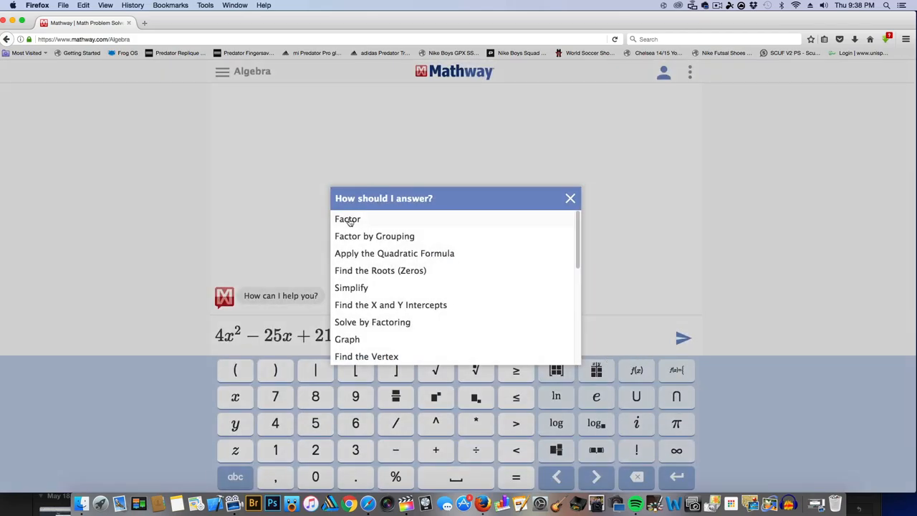
# Choose Factor to get 4x² − 25x + 21 factored into (4x − 21)(x − 1).
pyautogui.click(347, 218)
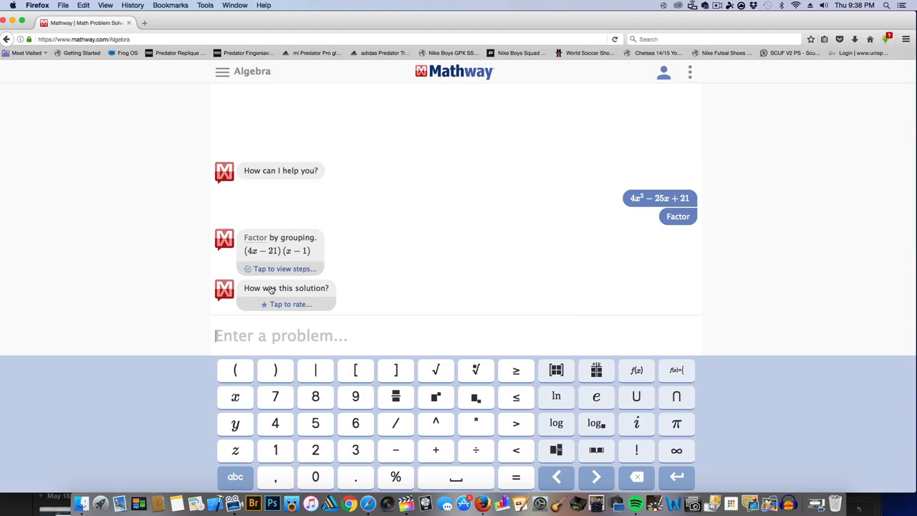
pyautogui.moveTo(281, 299)
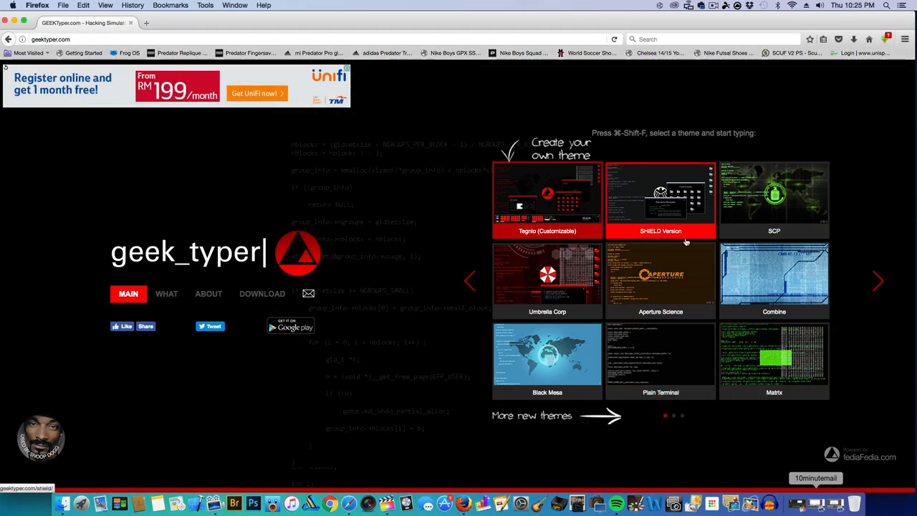
# Start the GeekTyper hacker simulator from a theme thumbnail.
pyautogui.click(658, 358)
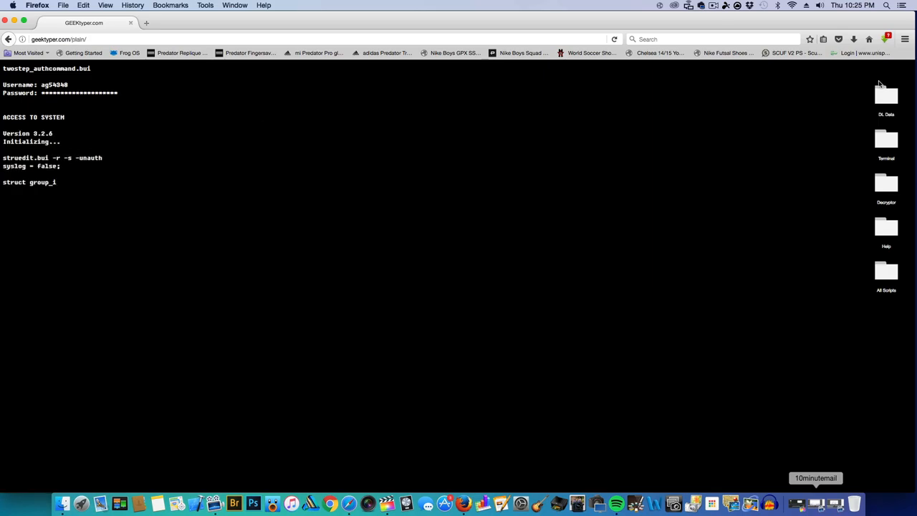
# Show the fake Downloading, Compiling Nodes, Stats and Password Decryptor windows, then dismiss the decryptor.
pyautogui.click(885, 98)
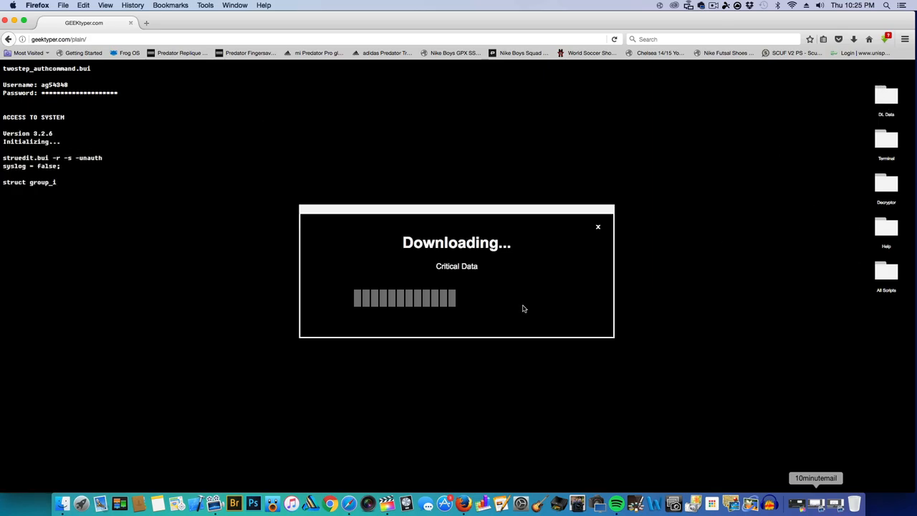
pyautogui.click(599, 226)
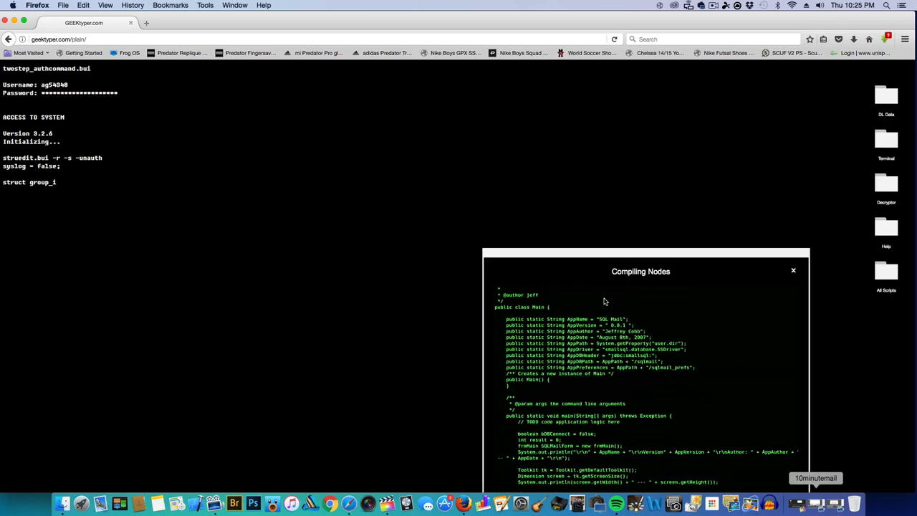
pyautogui.click(793, 269)
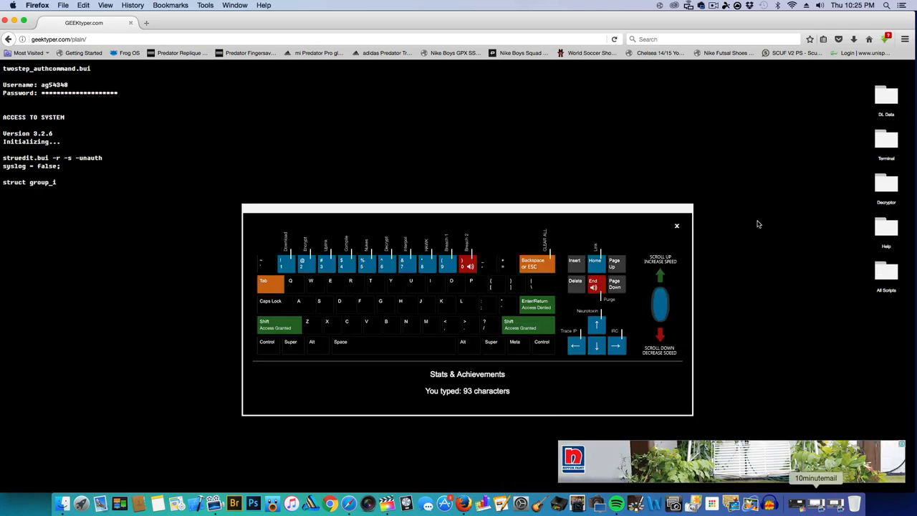
pyautogui.click(676, 227)
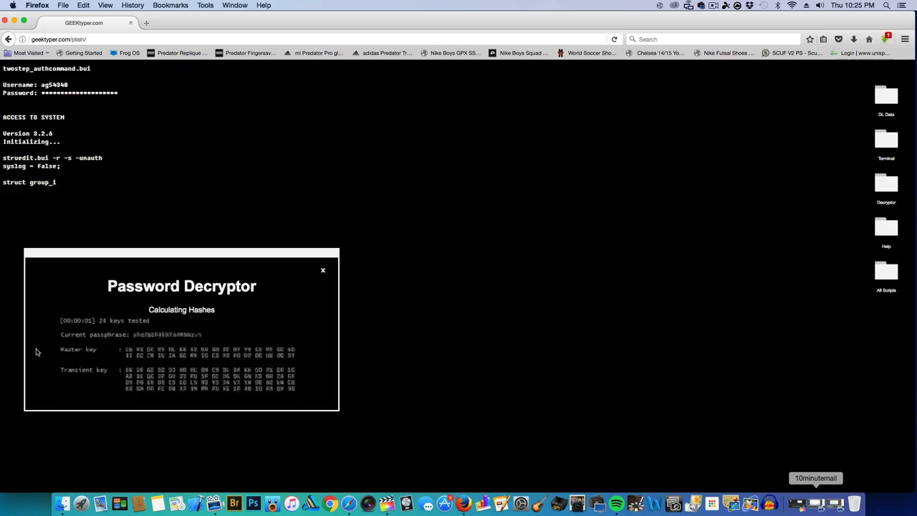
pyautogui.moveTo(300, 269)
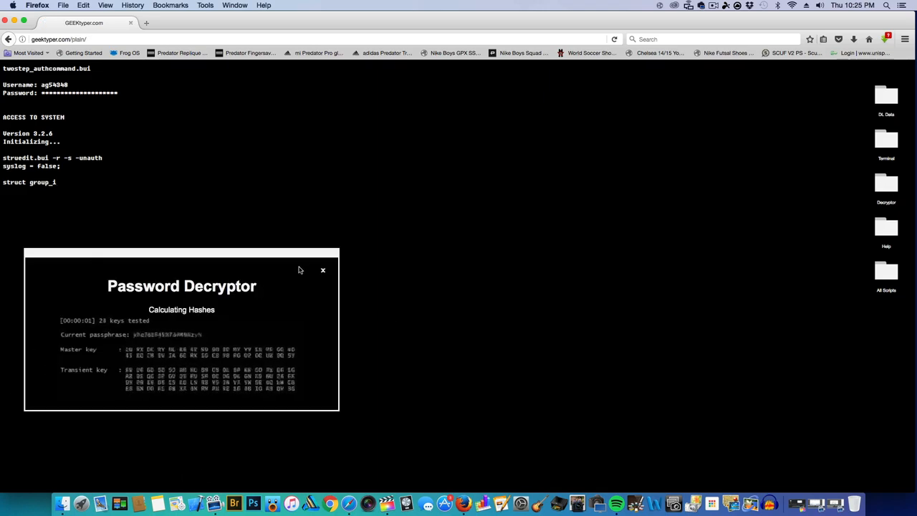
pyautogui.click(322, 270)
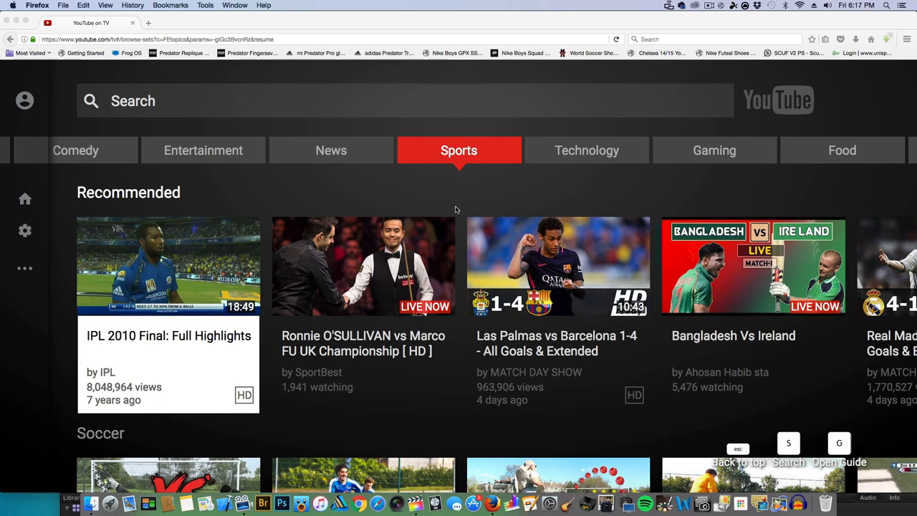
# Browse the Sports recommended row, then reach the YouTube TV search page from the side guide.
pyautogui.scroll(-3)
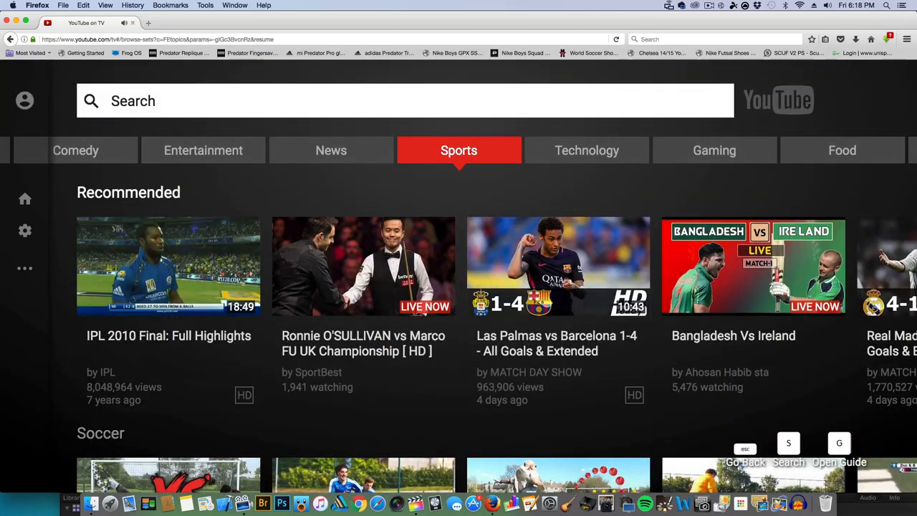
pyautogui.hscroll(3)
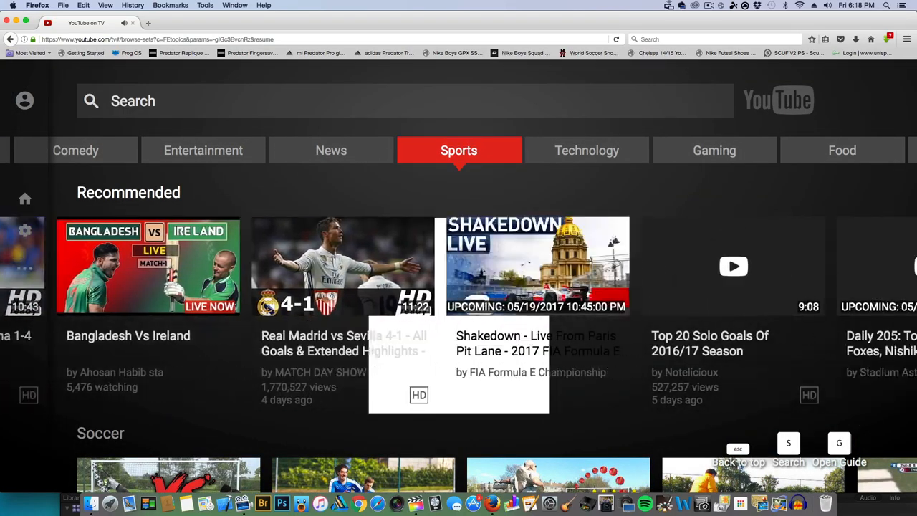
pyautogui.scroll(-3)
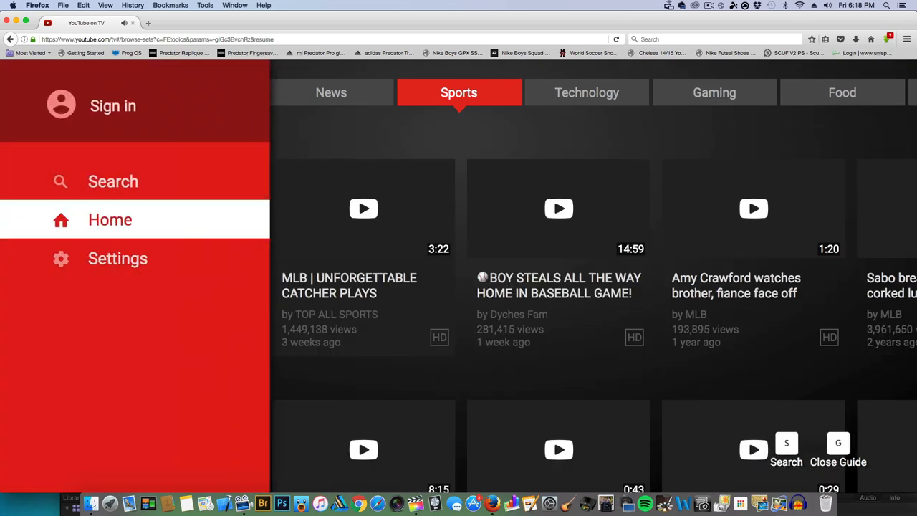
pyautogui.click(111, 180)
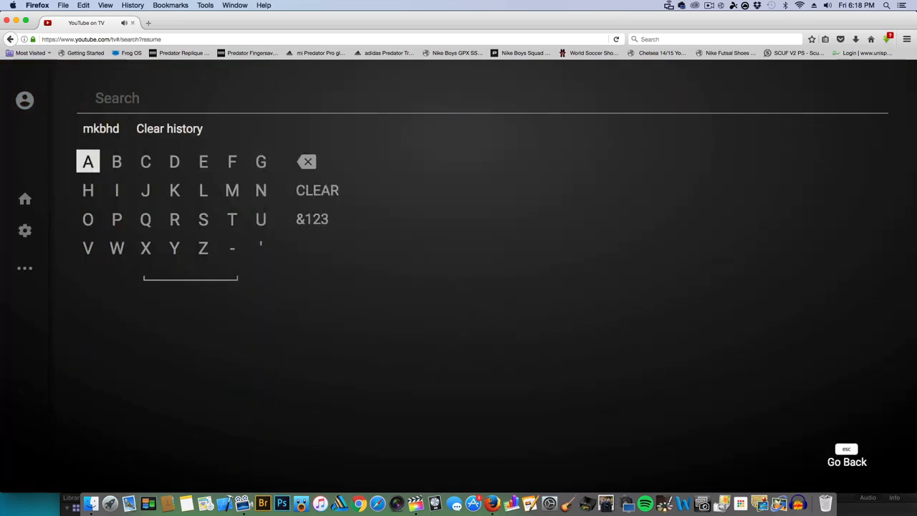